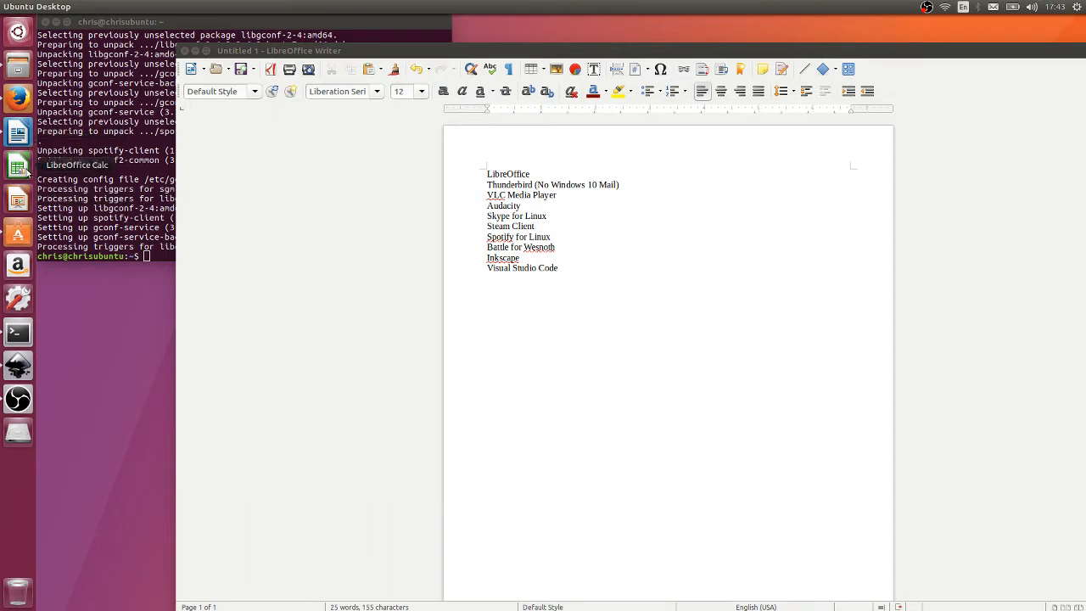
mouse_move(17, 198)
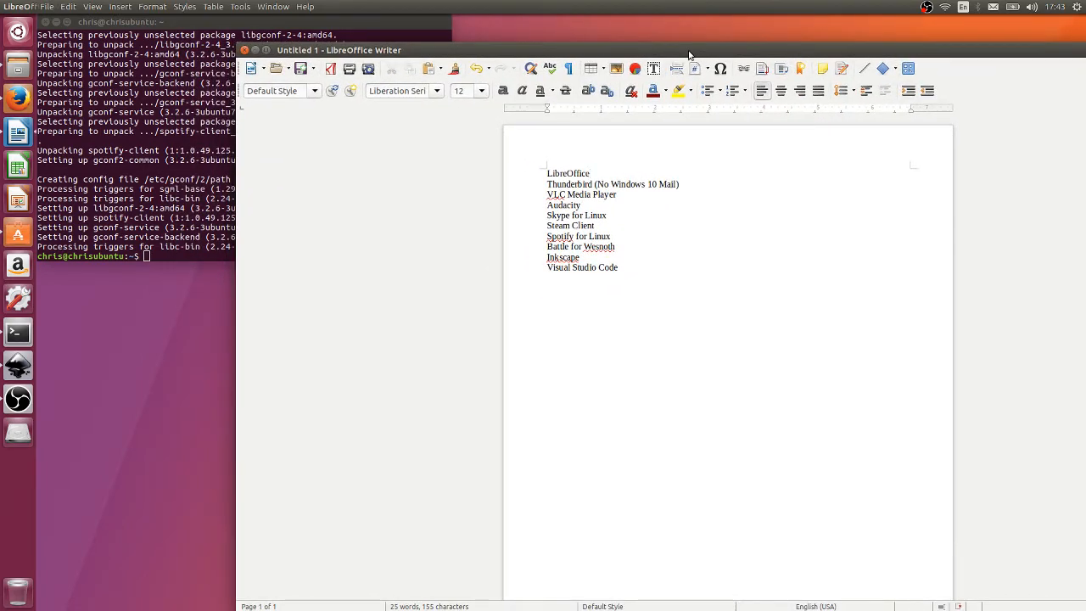
- Start Thunderbird, cancel the Mail Account Setup and move its Home window lower
left_click(590, 173)
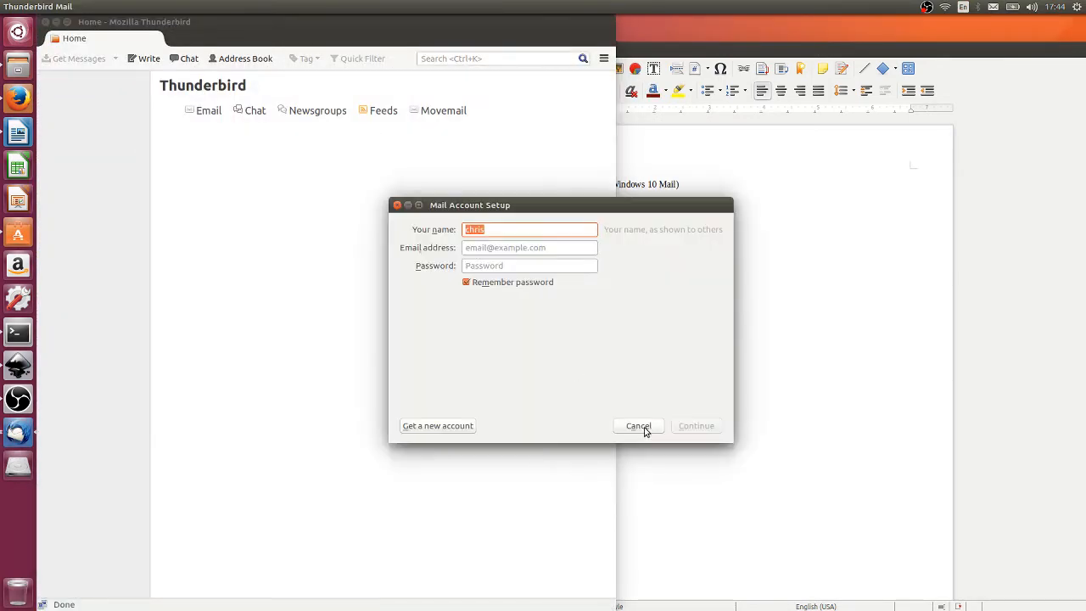
left_click(638, 424)
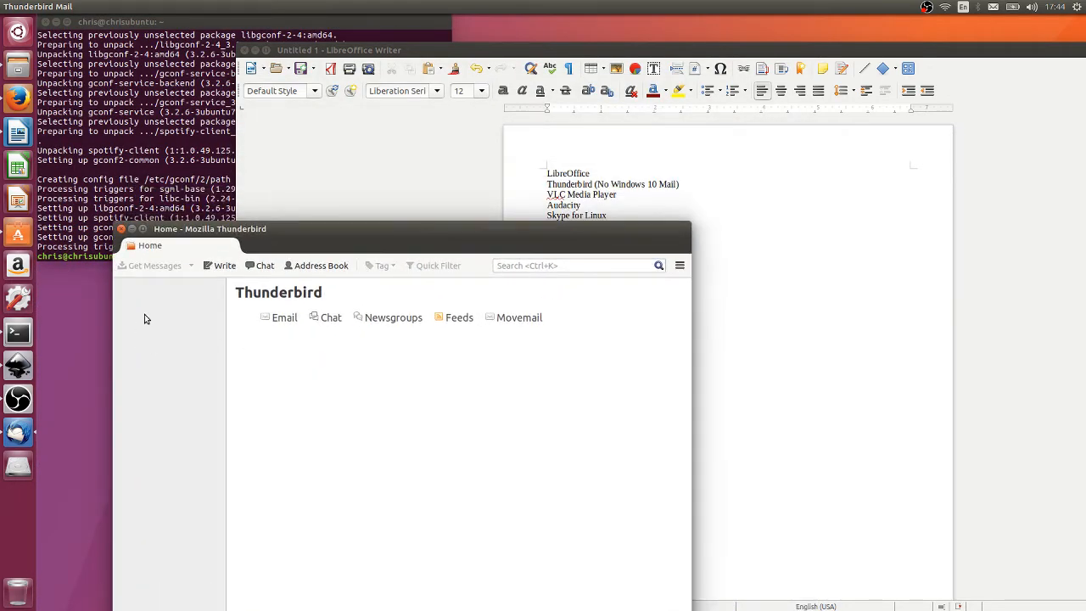
left_click_drag(211, 228, 163, 322)
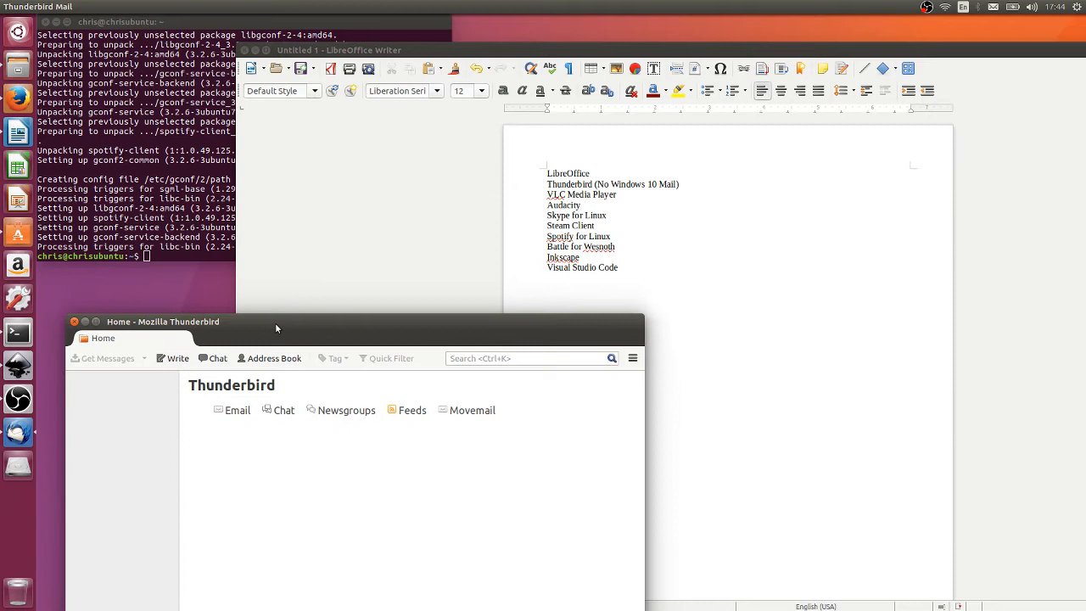
mouse_move(284, 416)
type("vlc")
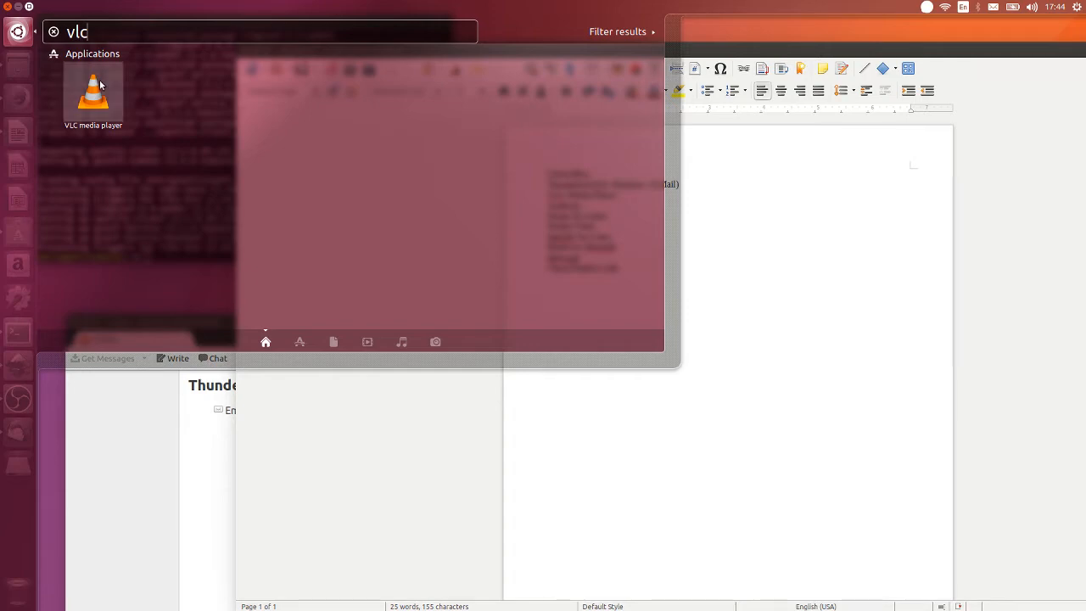
- Launch VLC from the Dash result and place its empty player window beside the list
left_click(91, 94)
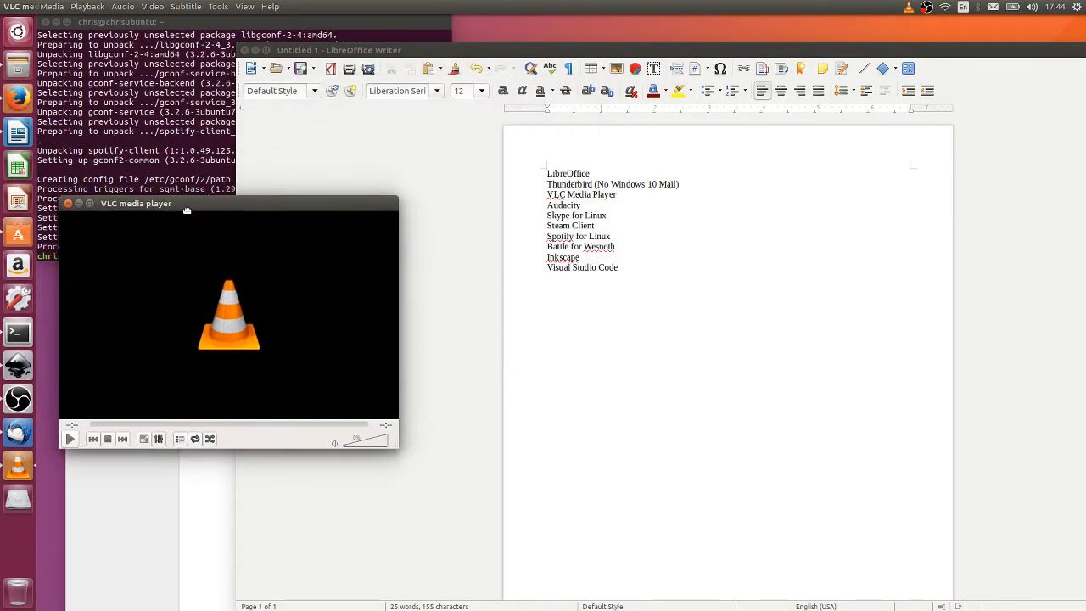
left_click_drag(136, 204, 166, 207)
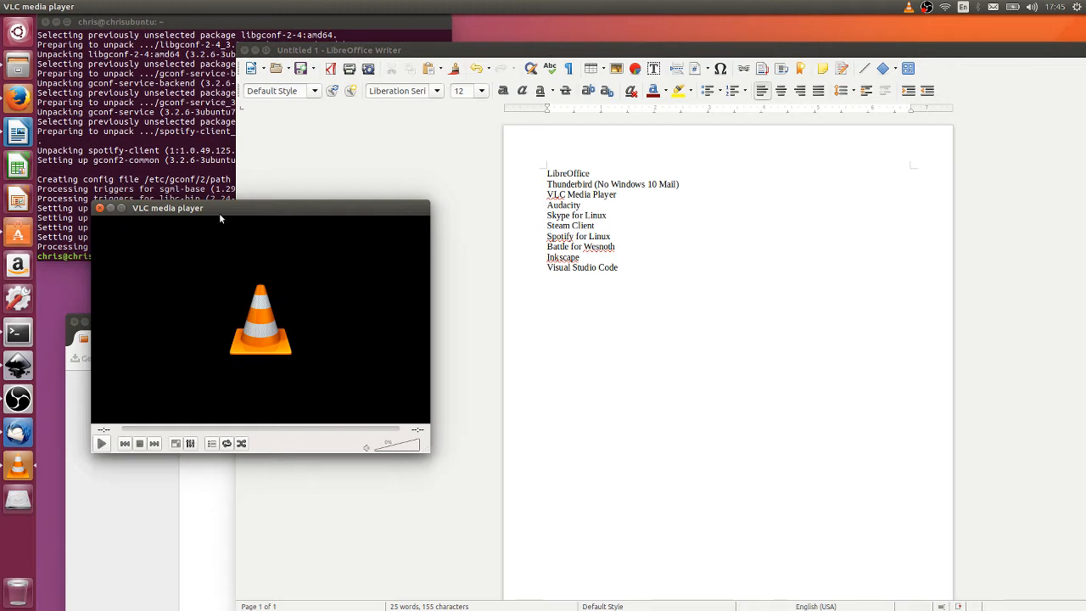
right_click(262, 322)
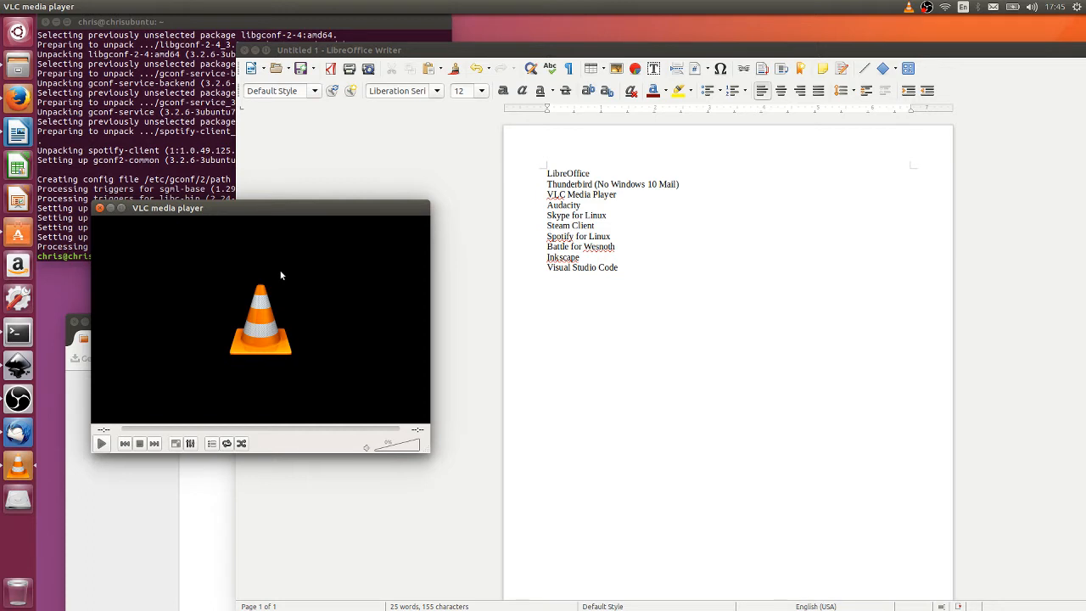
mouse_move(17, 30)
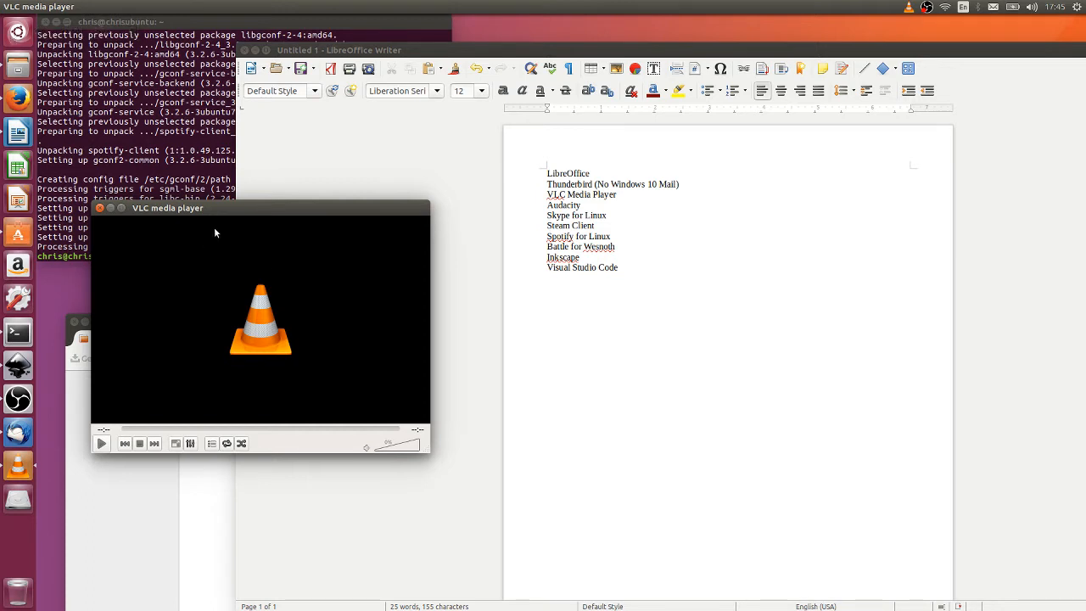
left_click_drag(167, 207, 185, 179)
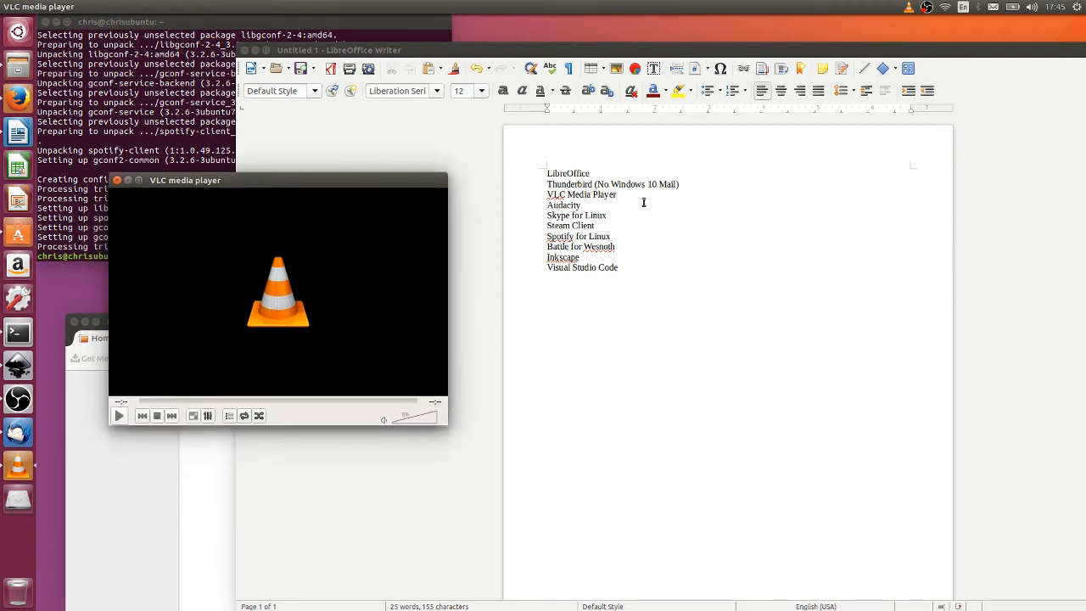
mouse_move(633, 186)
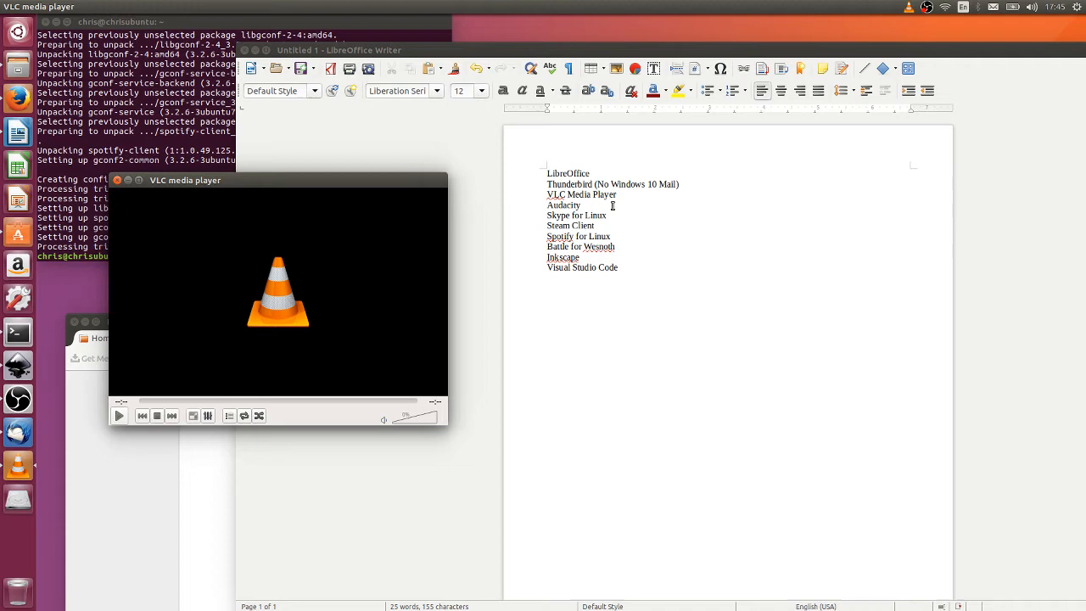
- Launch Audacity via the 'au' search, dismiss its welcome help and show the Effect menu
type("au")
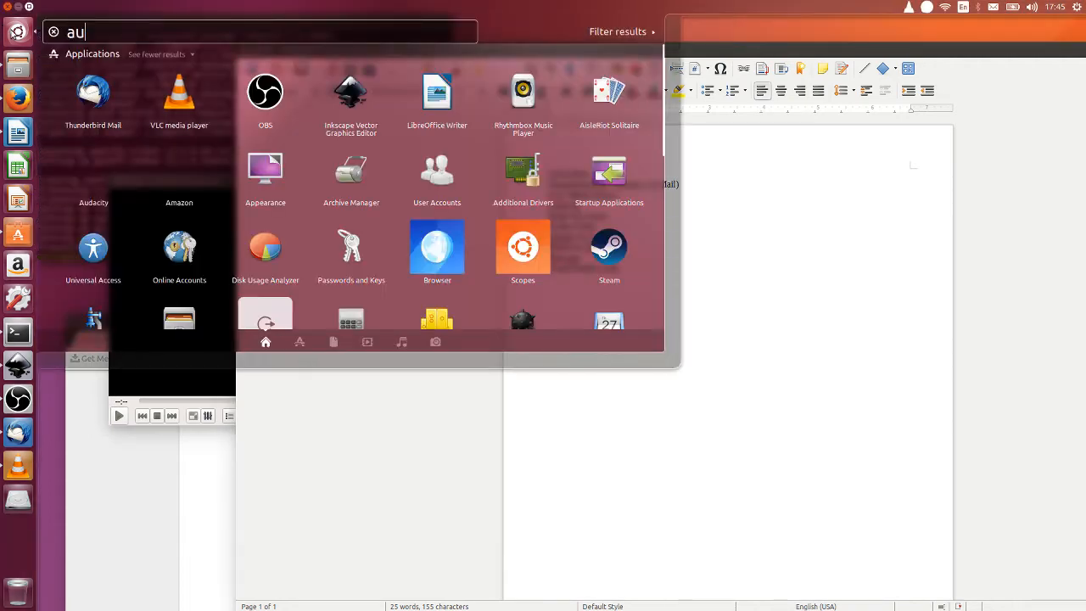
key("Escape")
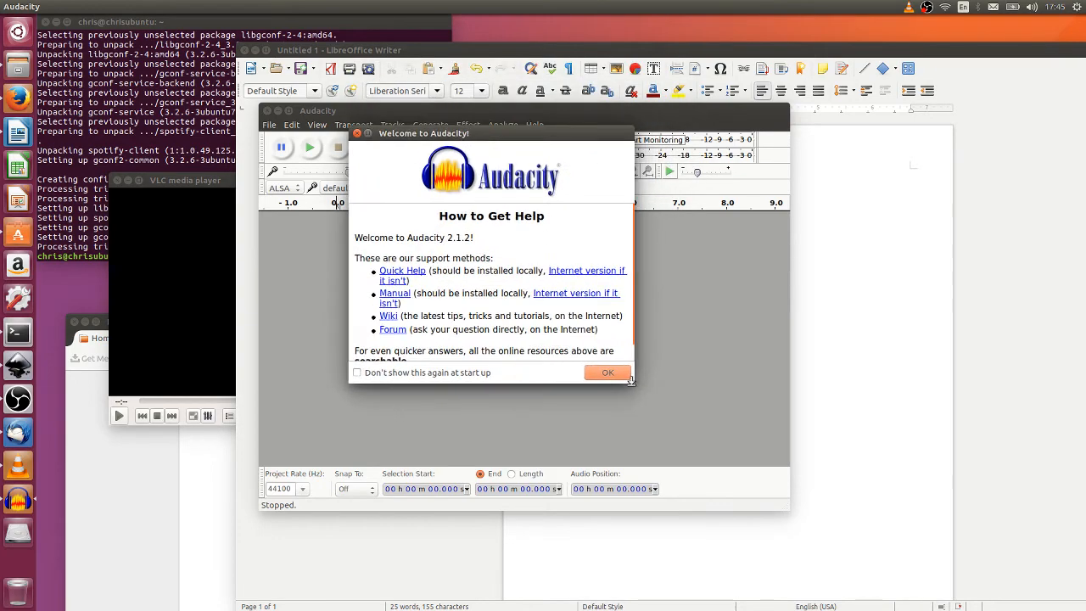
left_click(607, 374)
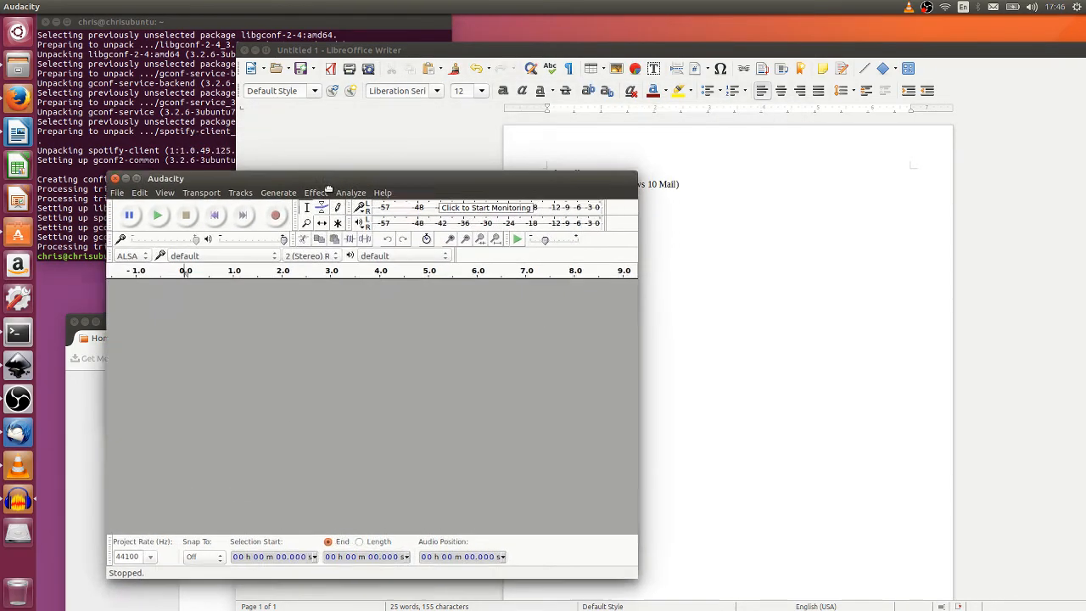
left_click_drag(166, 179, 149, 261)
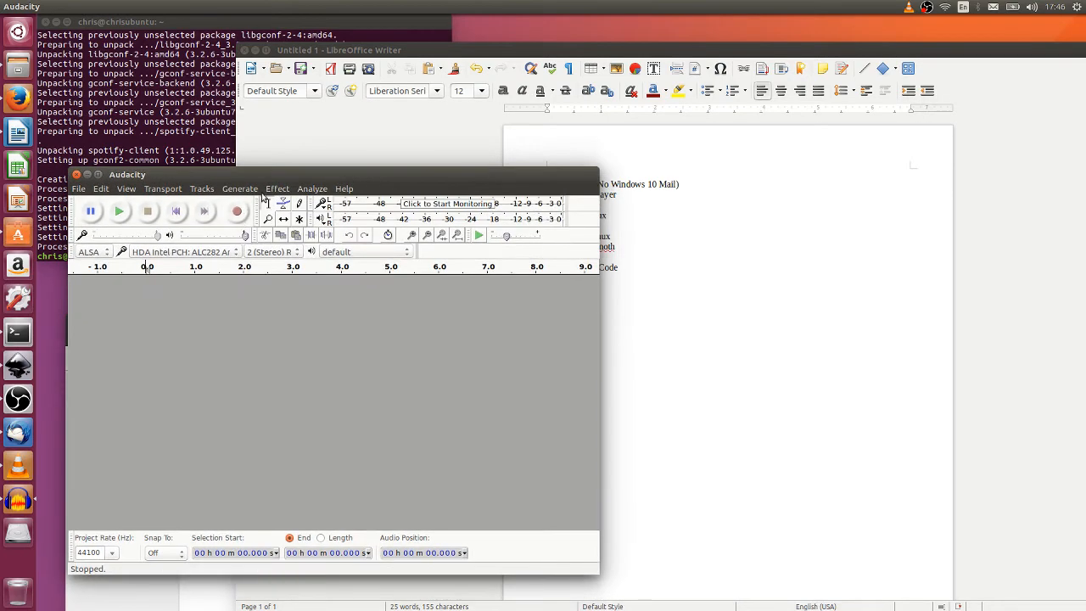
left_click(278, 189)
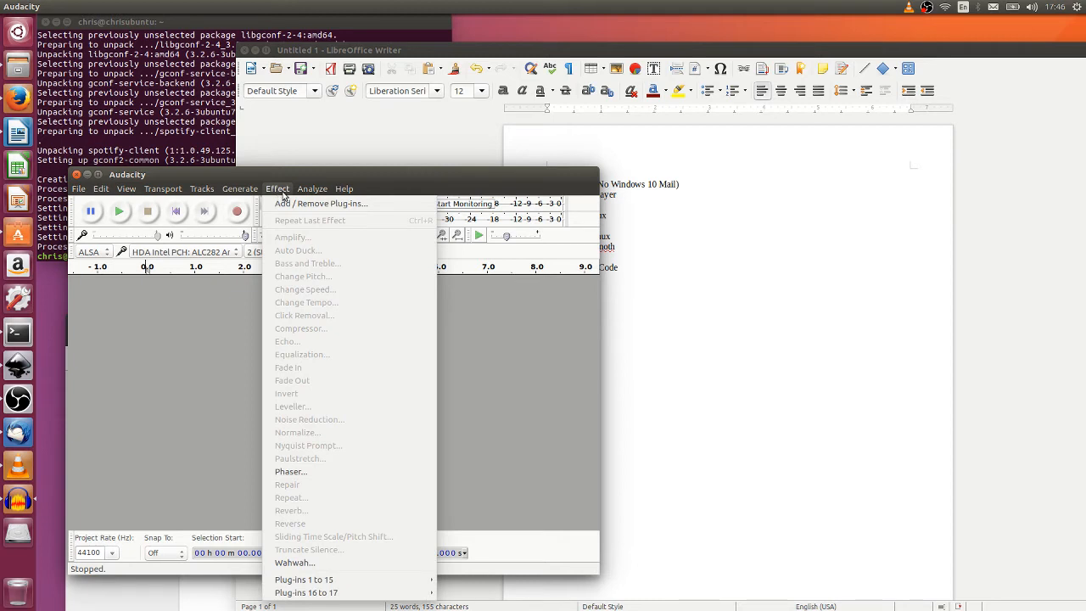
mouse_move(306, 439)
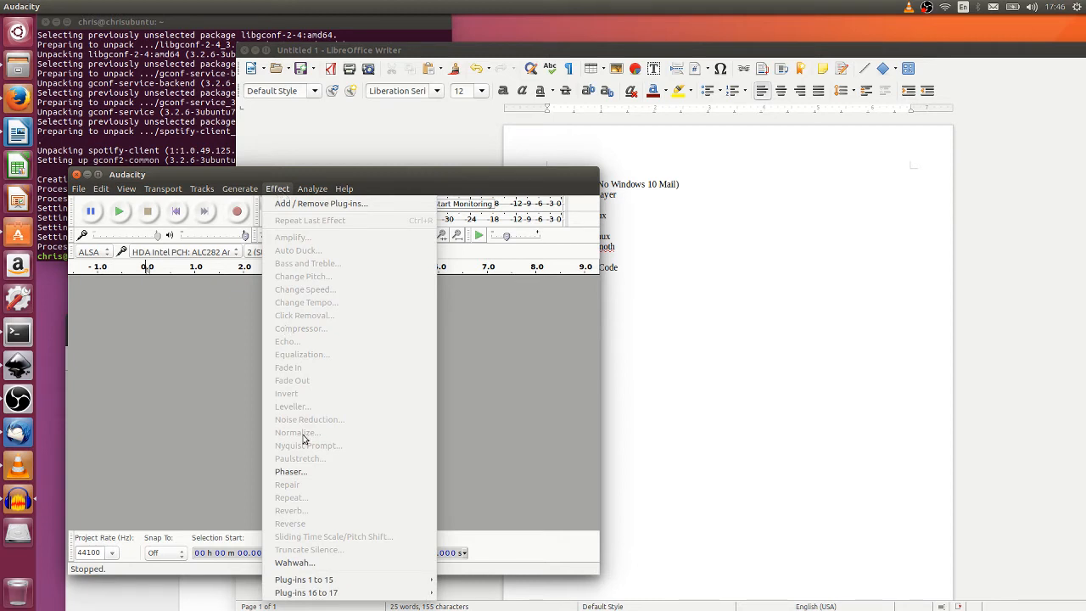
mouse_move(326, 413)
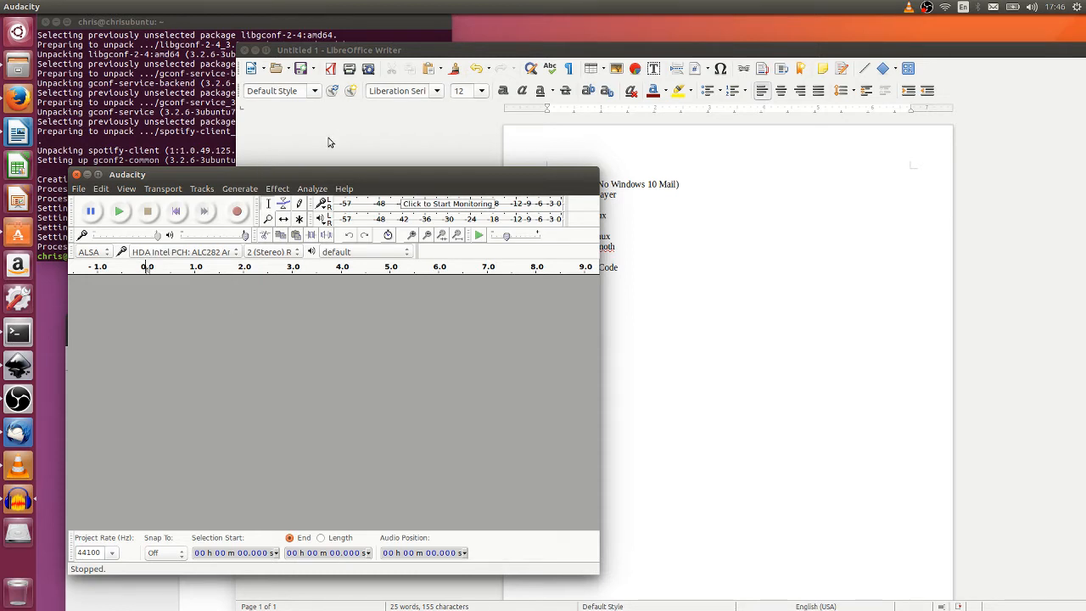
mouse_move(337, 278)
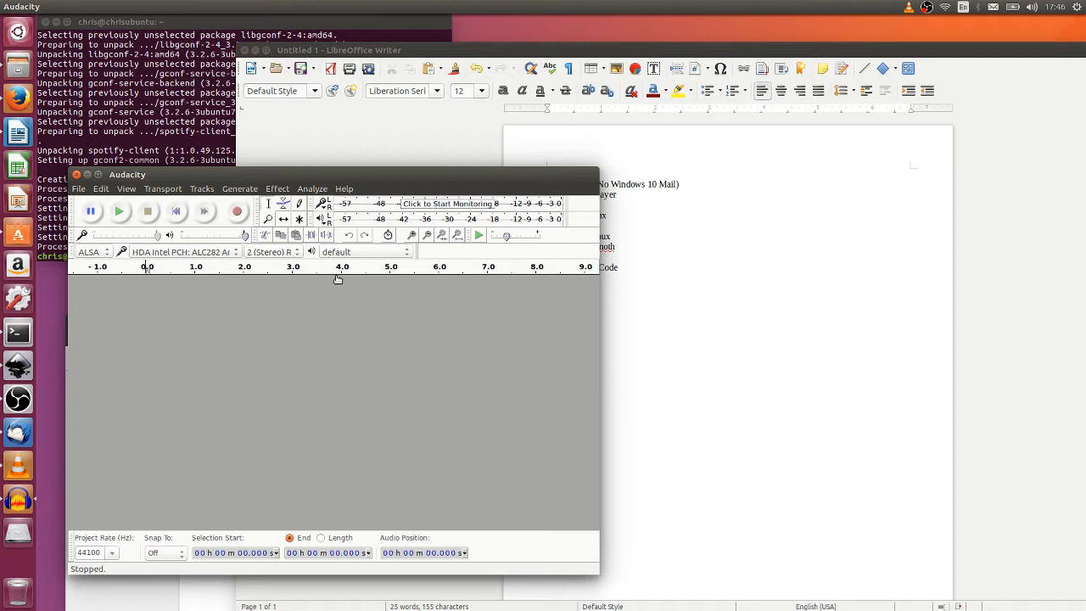
mouse_move(339, 299)
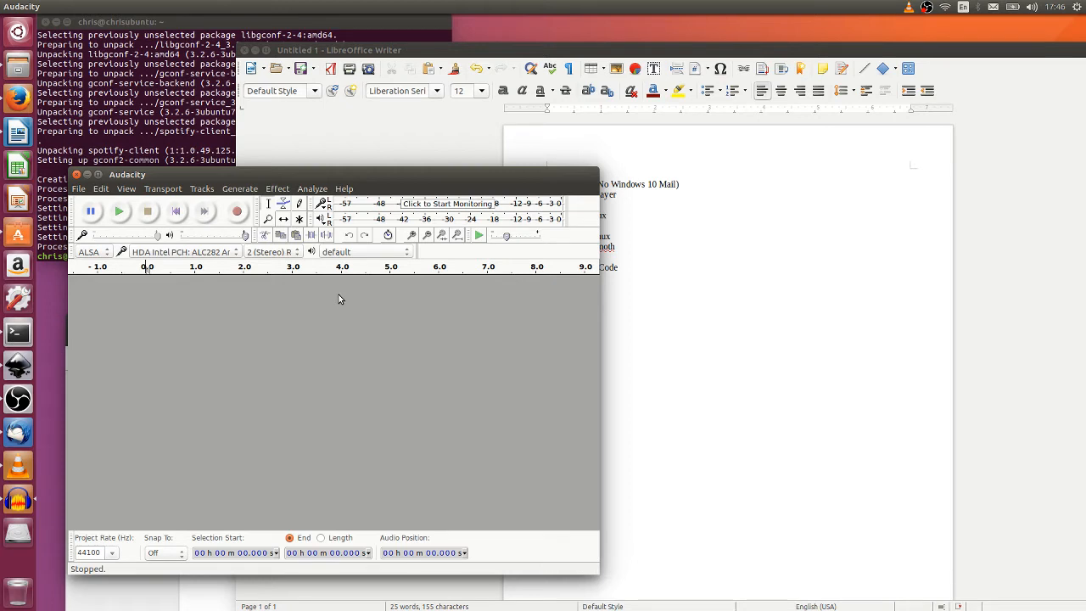
mouse_move(342, 292)
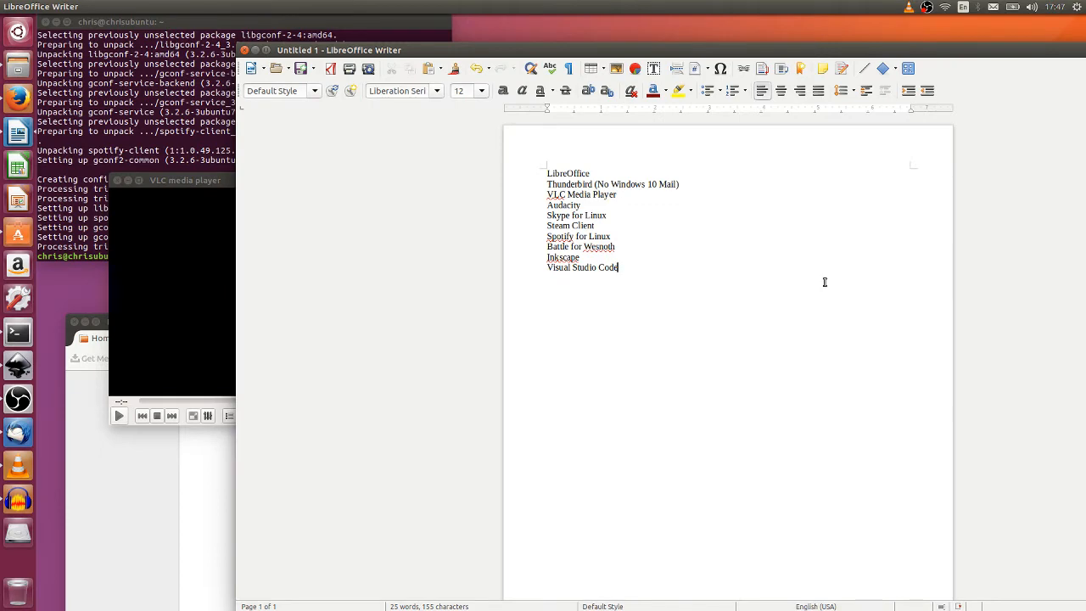
mouse_move(17, 97)
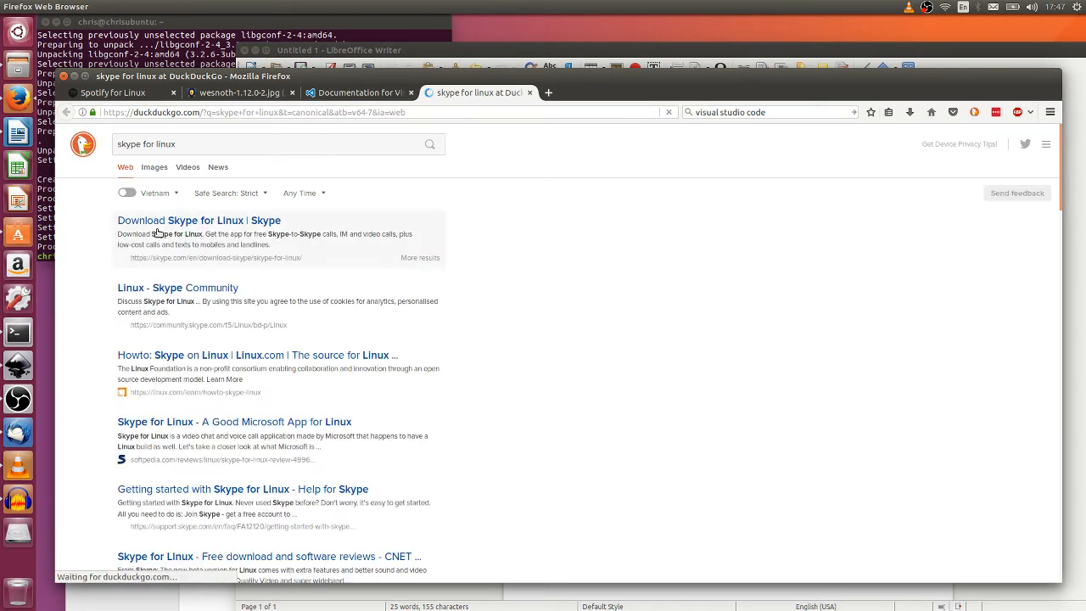
- Open the 'Download Skype for Linux | Skype' result and scroll the download page
left_click(199, 221)
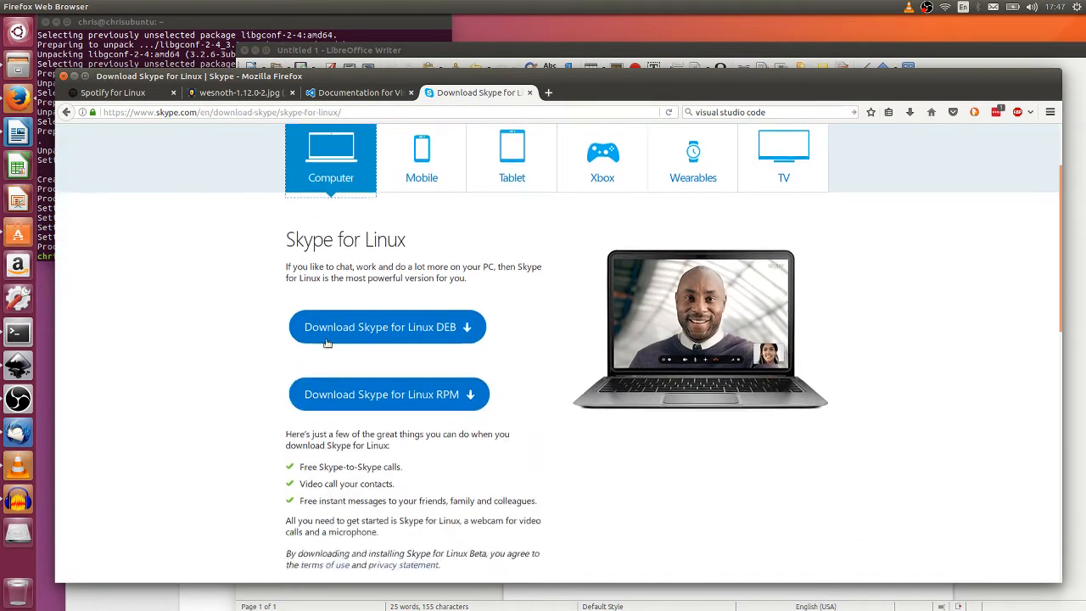
scroll("down", 3)
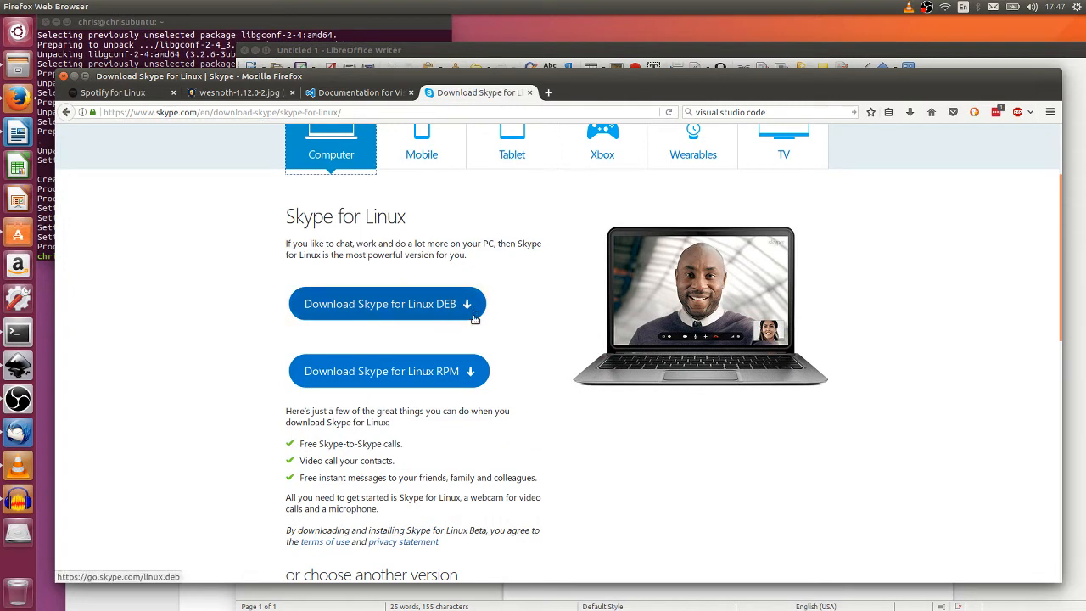
mouse_move(475, 312)
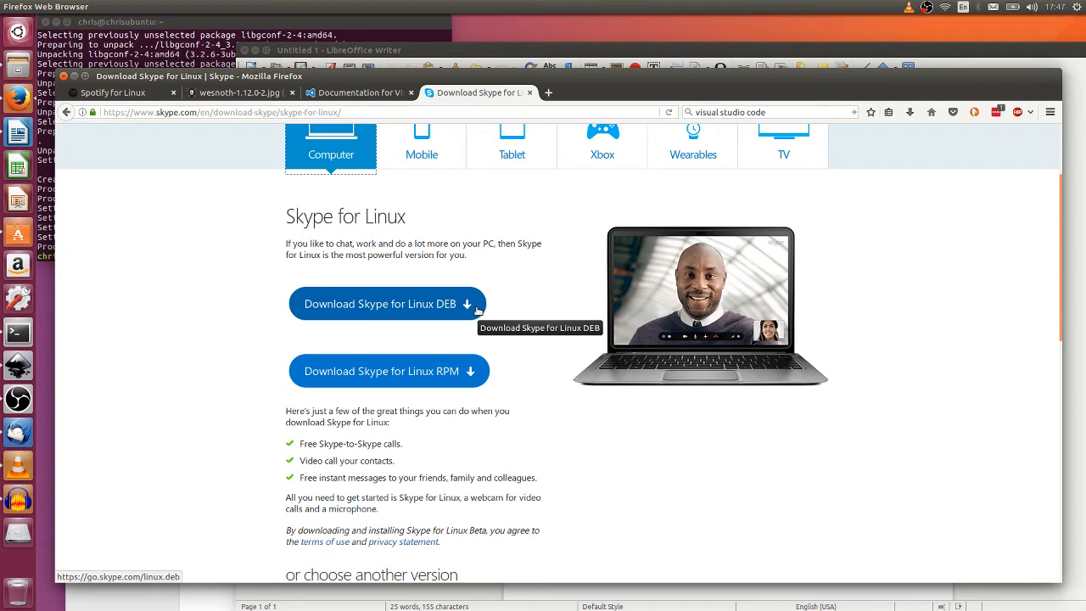
mouse_move(601, 49)
type("ste")
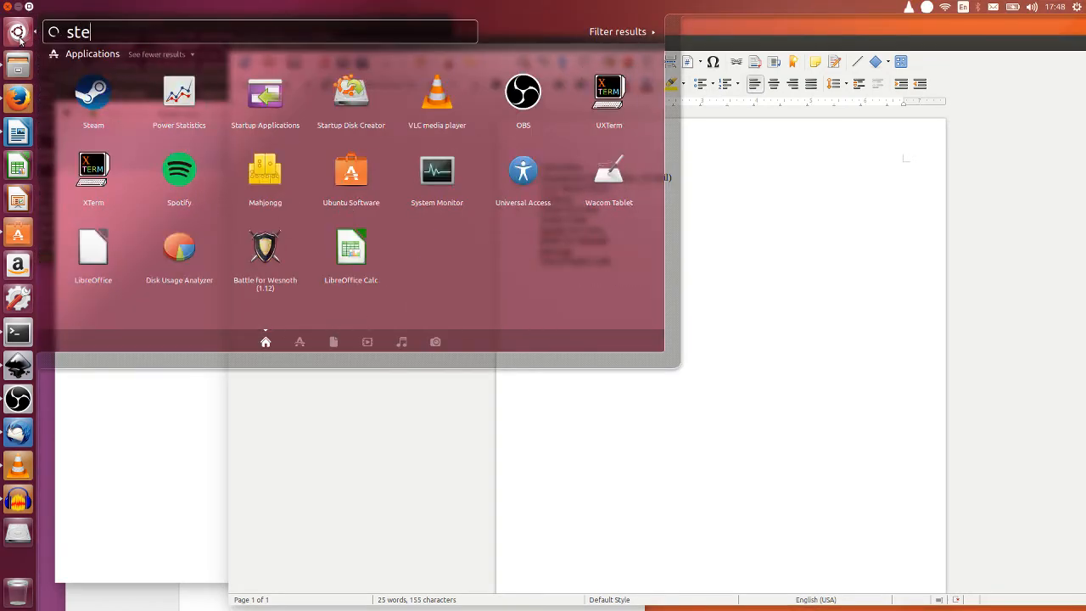
- Launch Steam from the Dash results and let it check for a client update
left_click(91, 92)
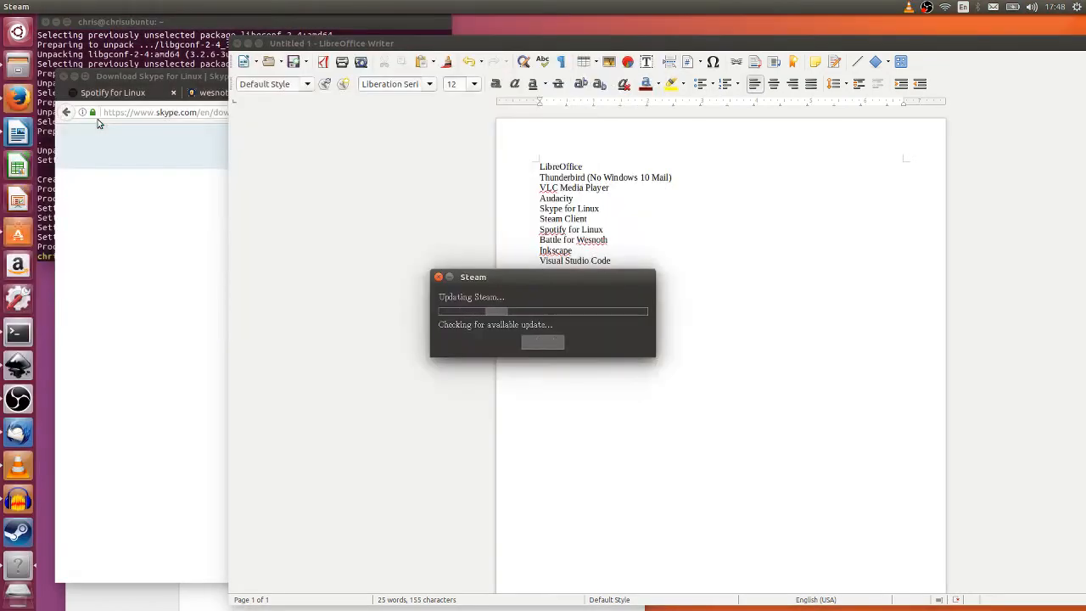
mouse_move(376, 295)
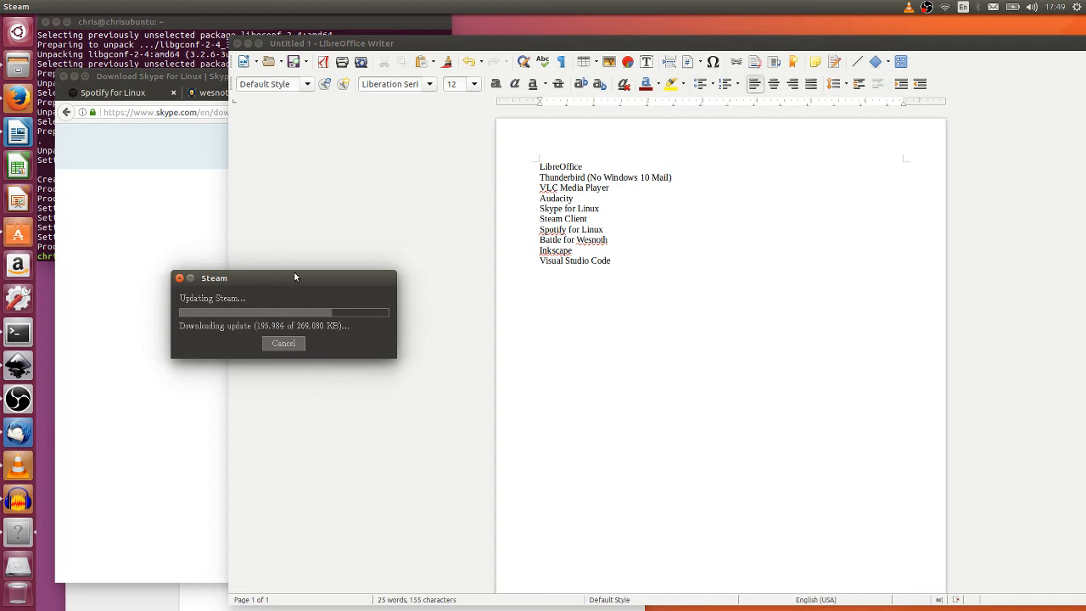
mouse_move(652, 272)
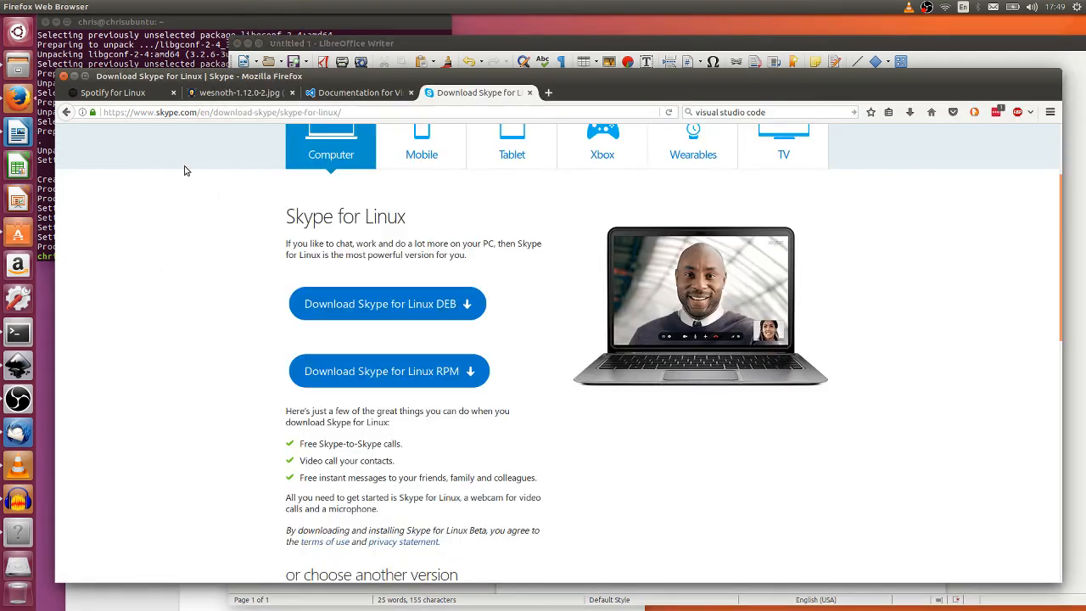
- Show the Spotify for Linux tab, then switch to the Battle for Wesnoth screenshot tab
left_click(118, 92)
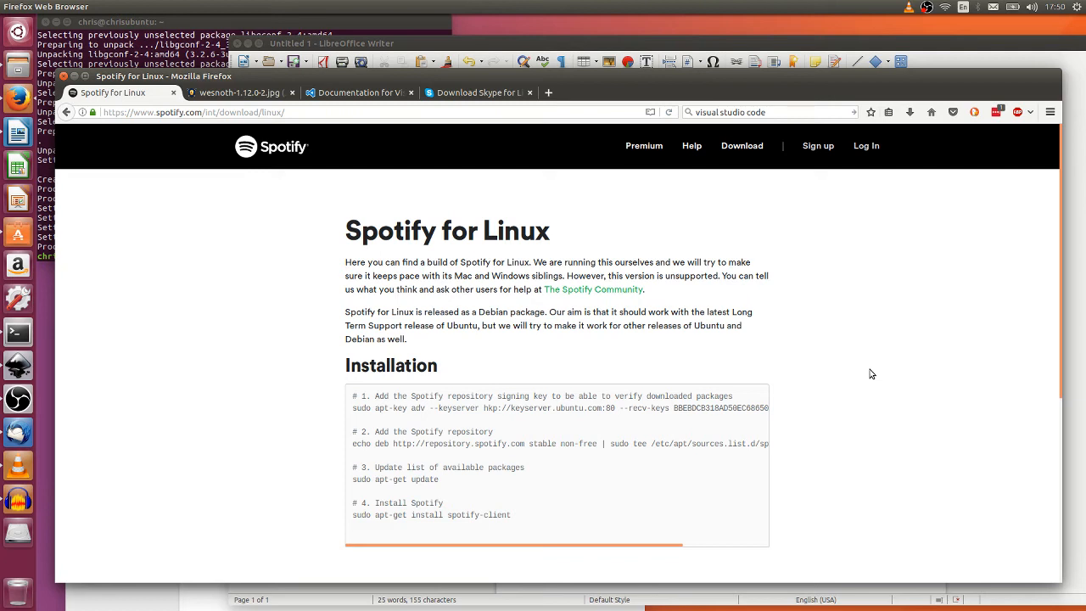
left_click(331, 44)
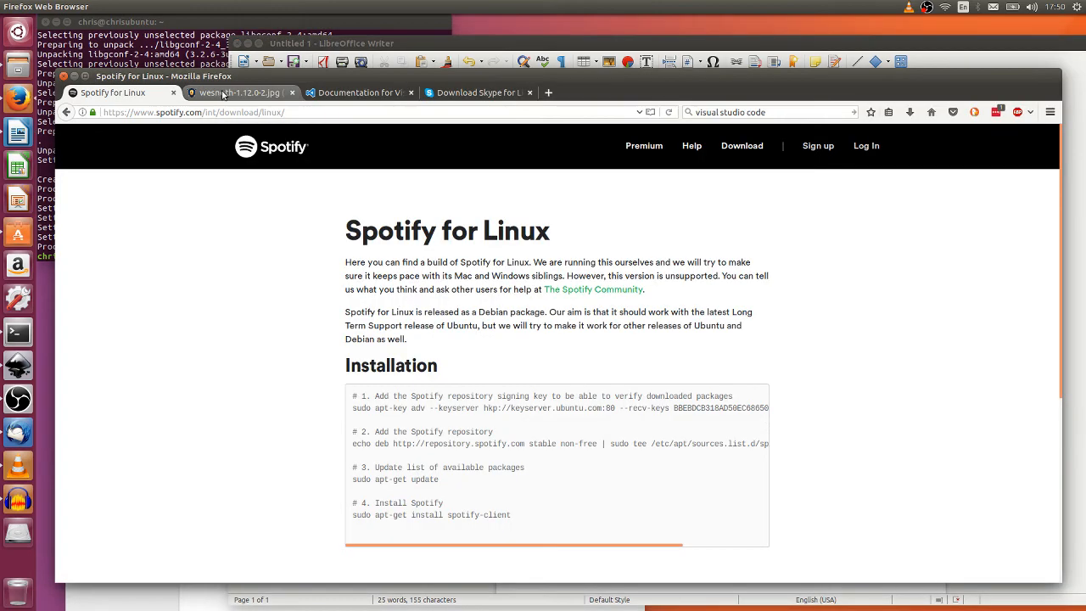
left_click(241, 91)
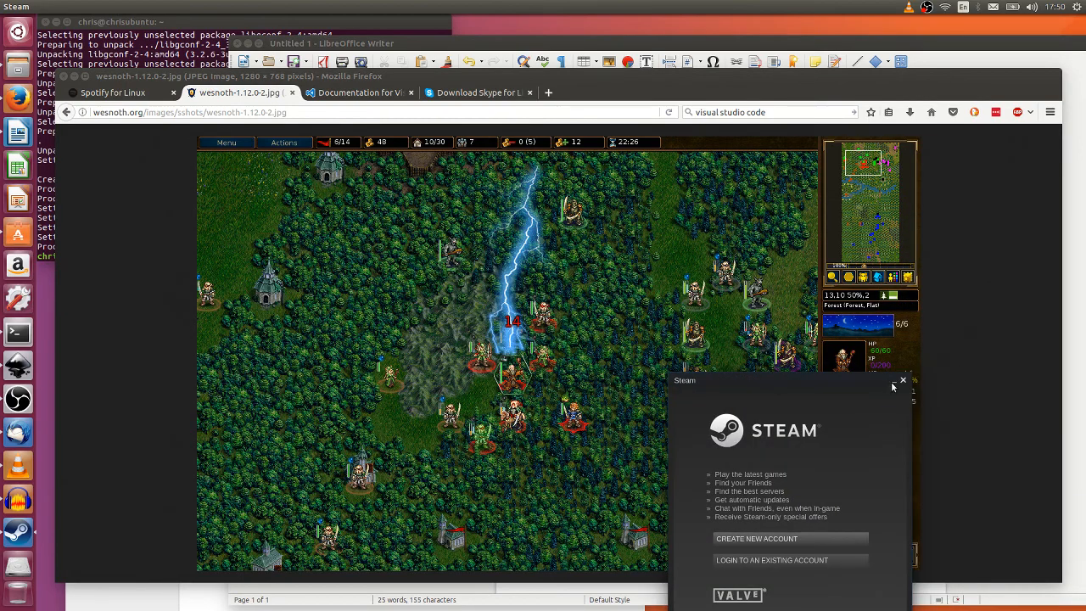
- Close the Steam sign-in window, leaving the Wesnoth screenshot in Firefox
left_click(902, 380)
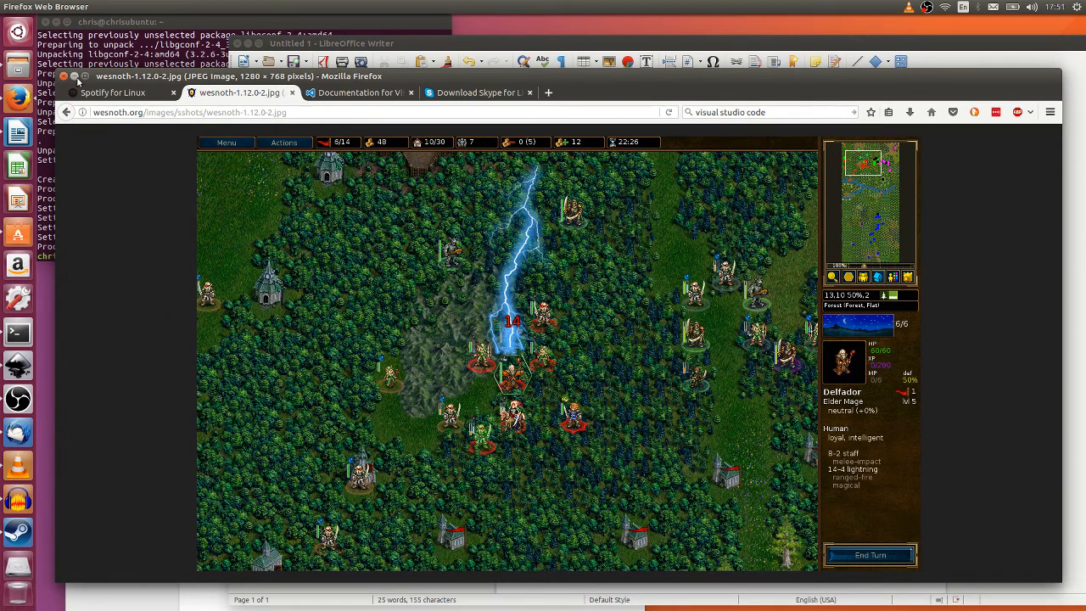
mouse_move(17, 231)
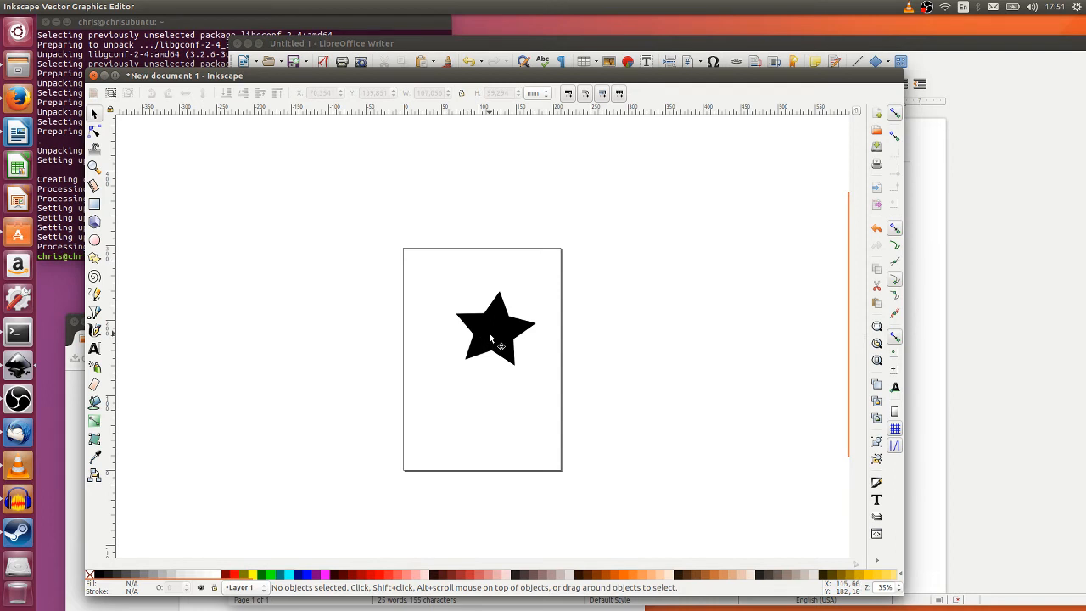
- Select the black star on the Inkscape canvas with the Selector tool
left_click(495, 329)
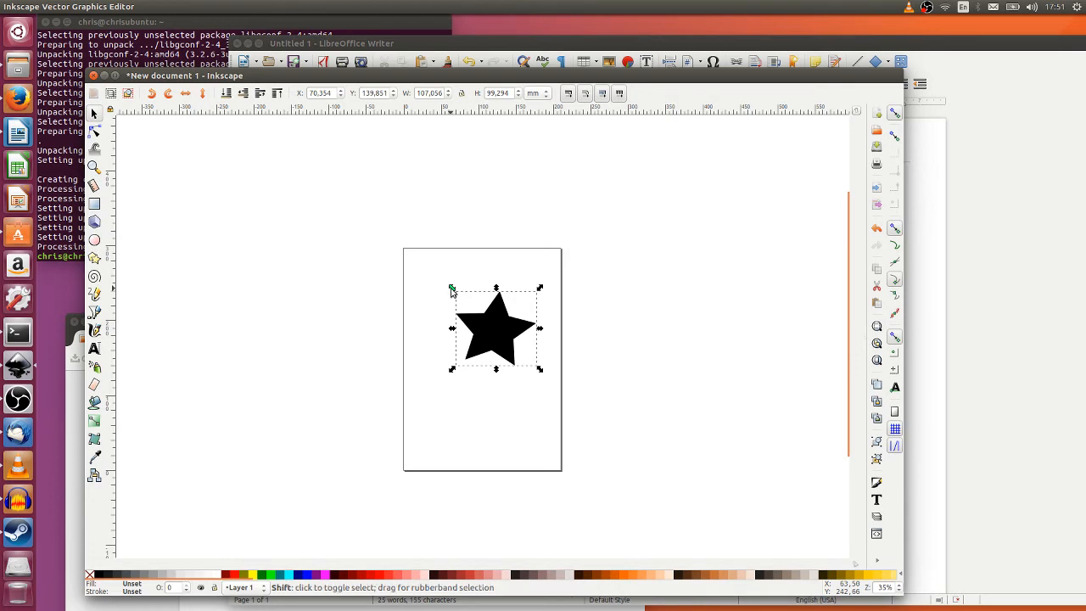
left_click(495, 329)
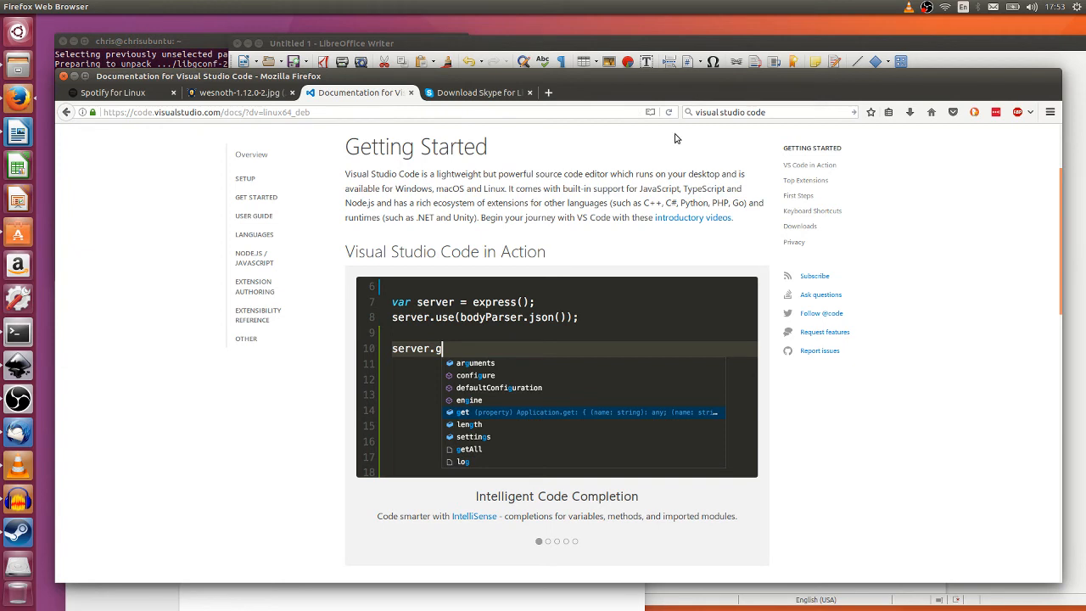
mouse_move(711, 256)
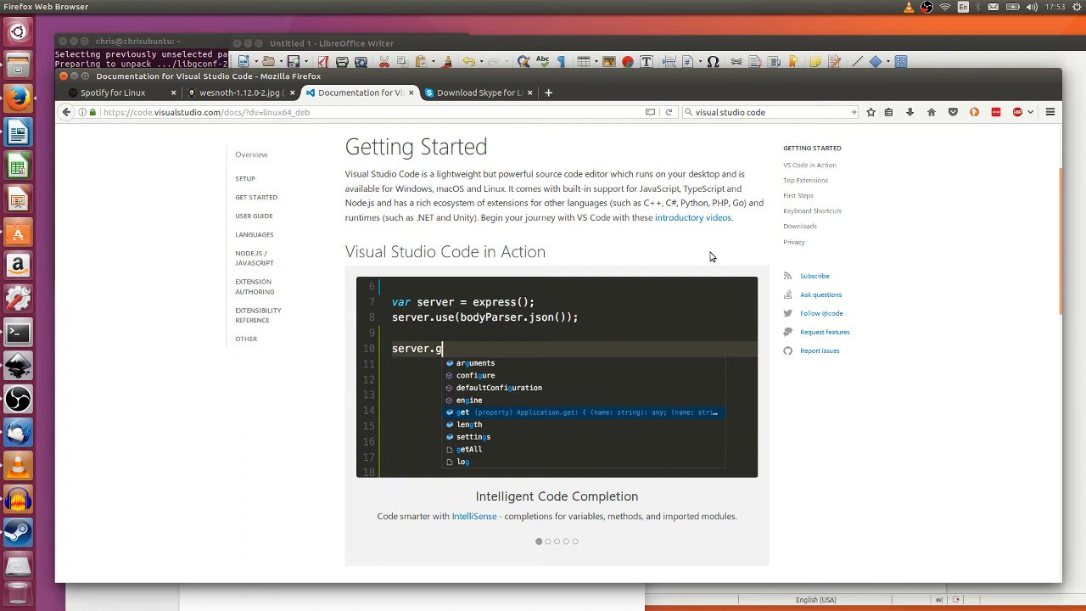
mouse_move(710, 260)
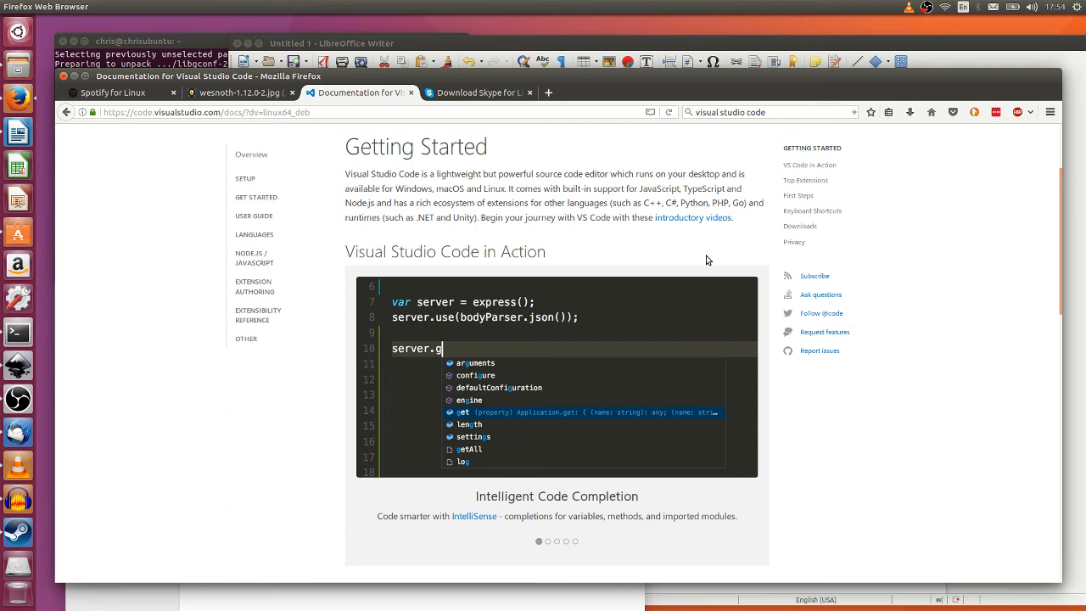
mouse_move(393, 295)
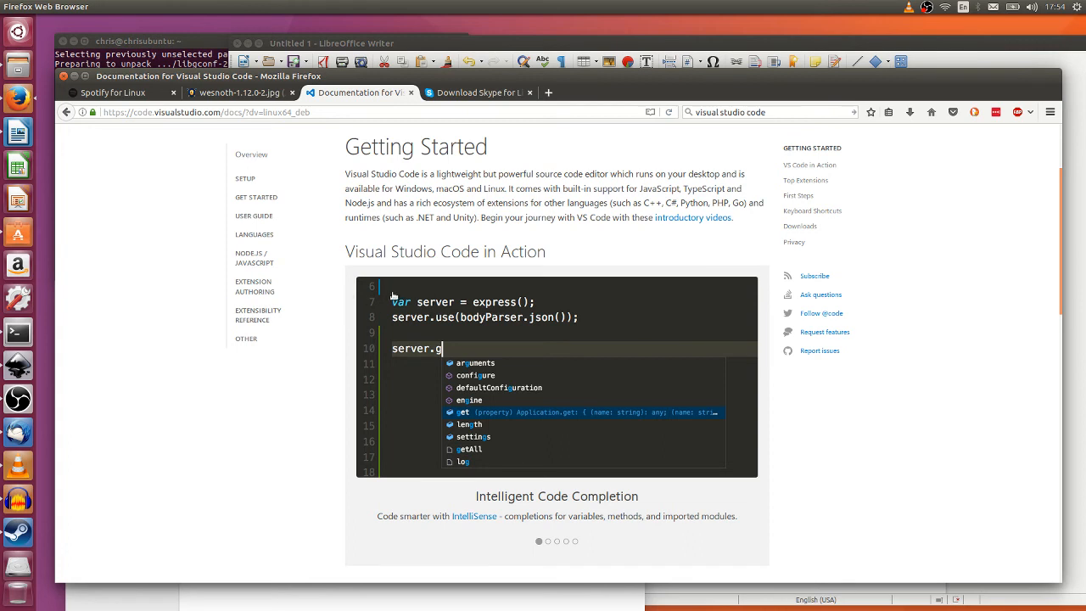
mouse_move(597, 419)
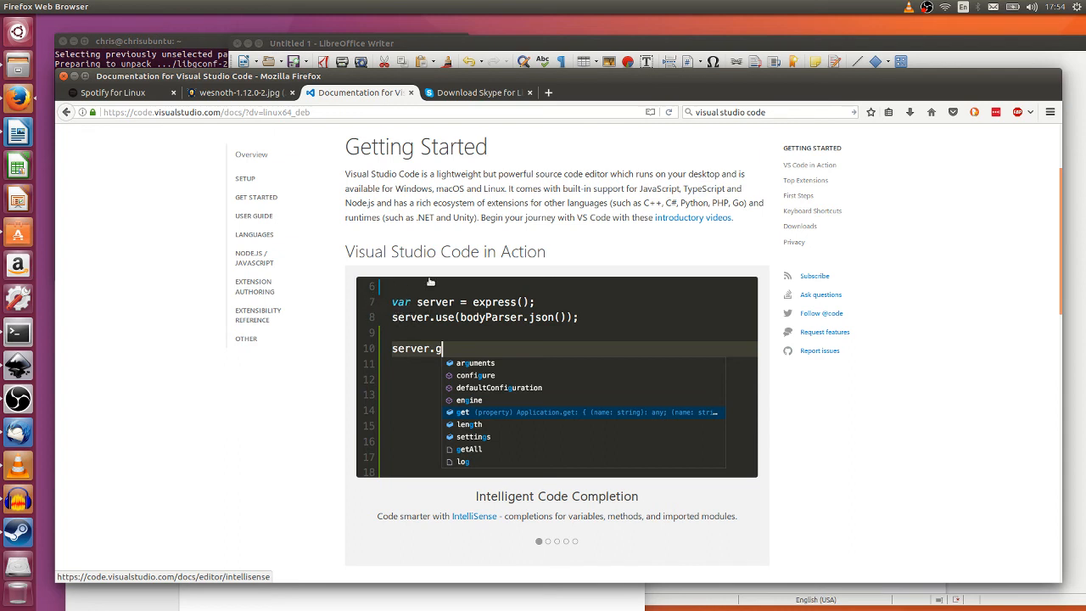
mouse_move(438, 292)
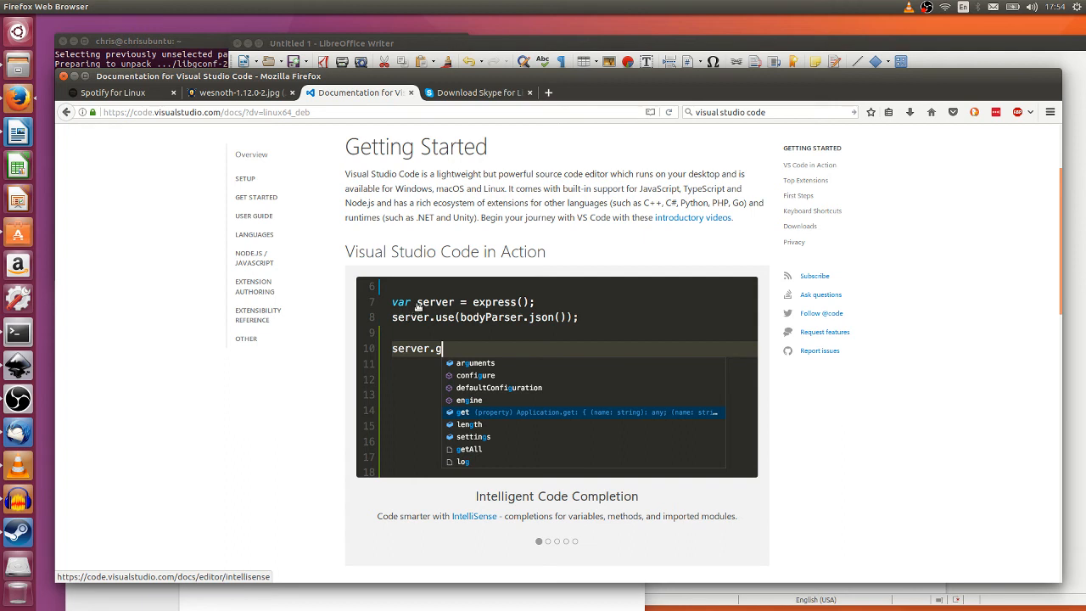
mouse_move(605, 282)
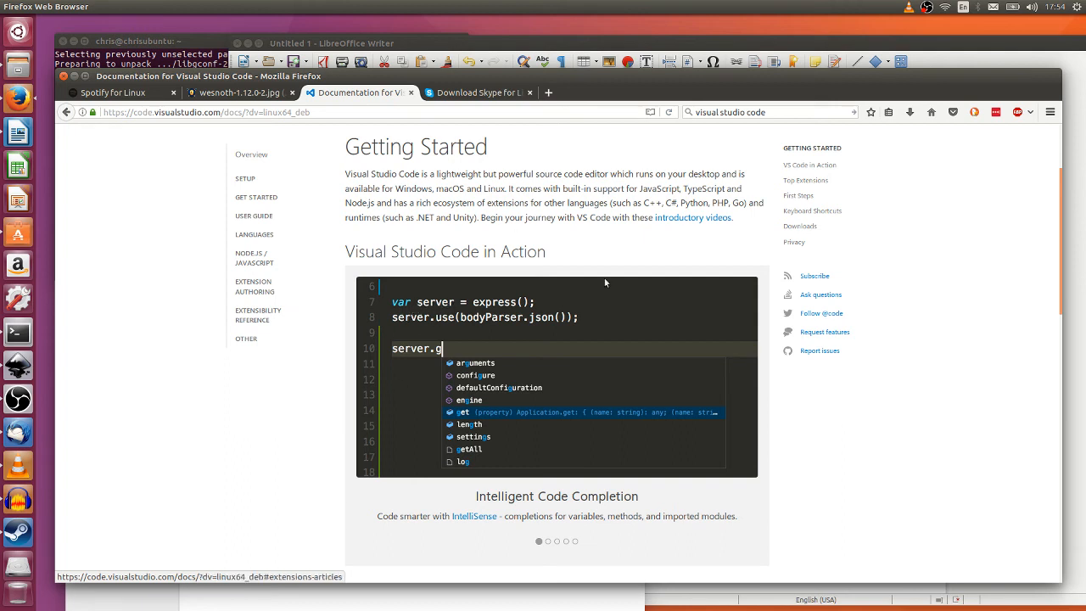
mouse_move(549, 323)
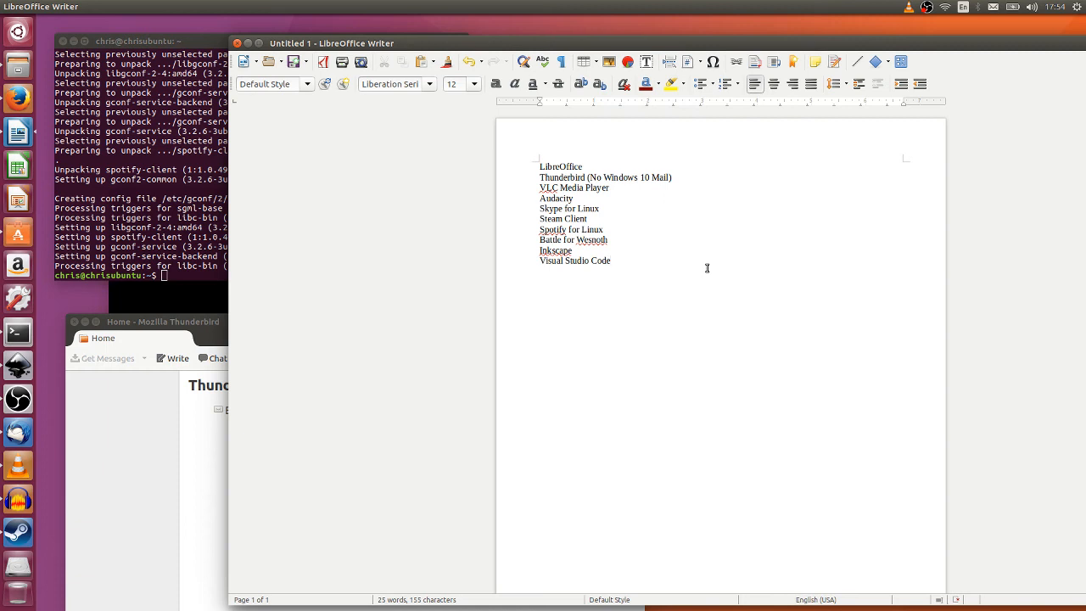
left_click(611, 262)
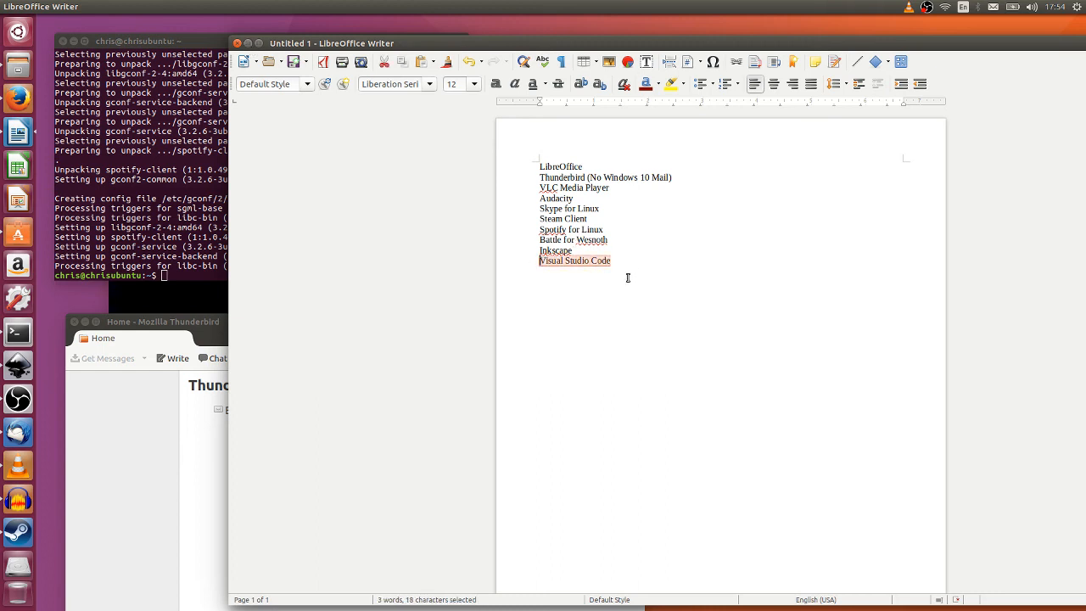
mouse_move(638, 265)
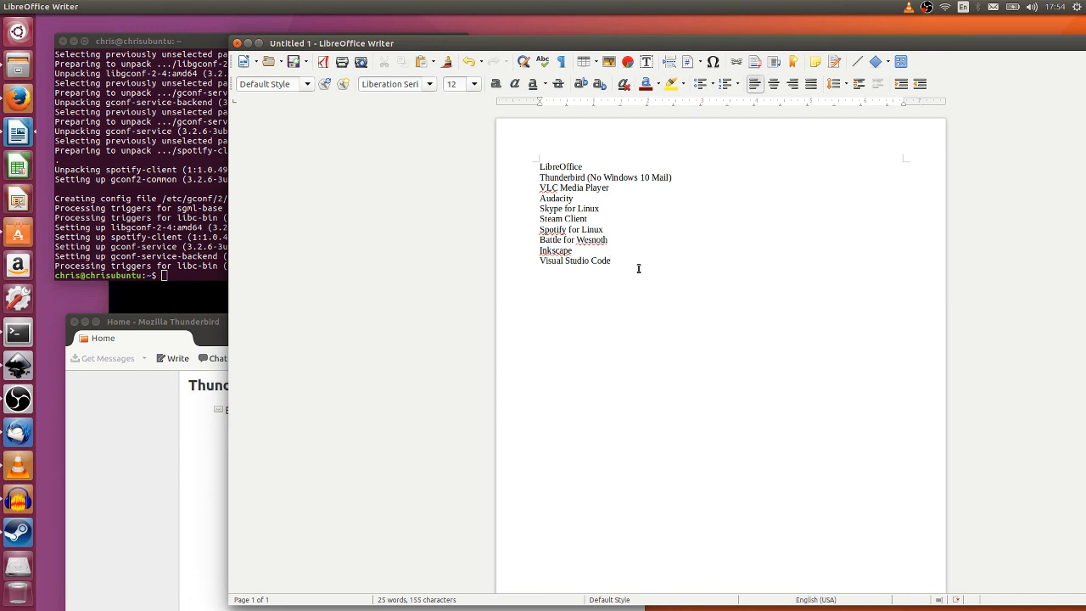
mouse_move(17, 231)
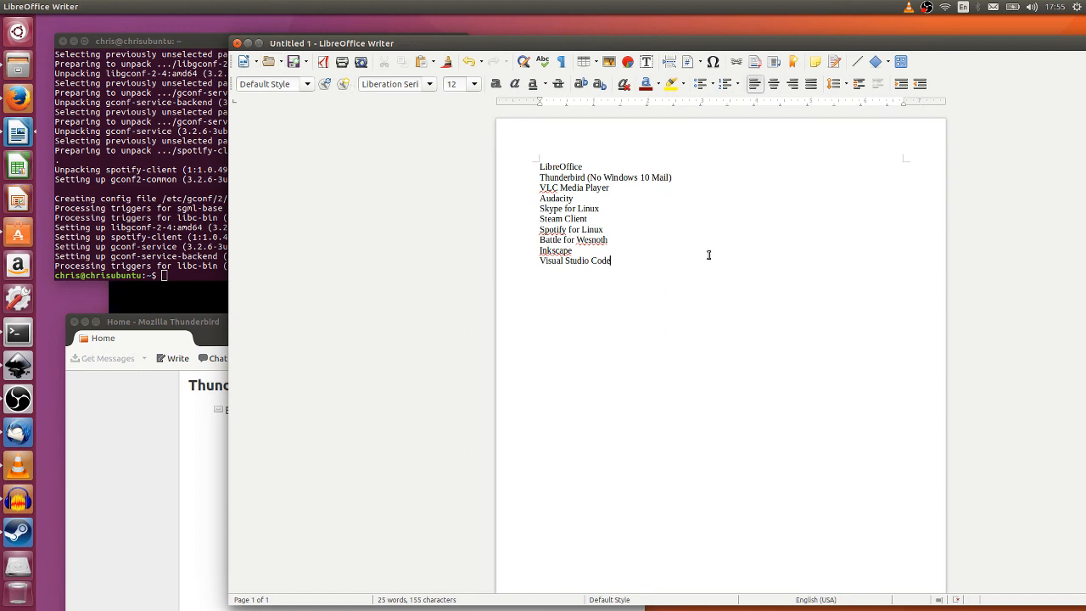
mouse_move(743, 329)
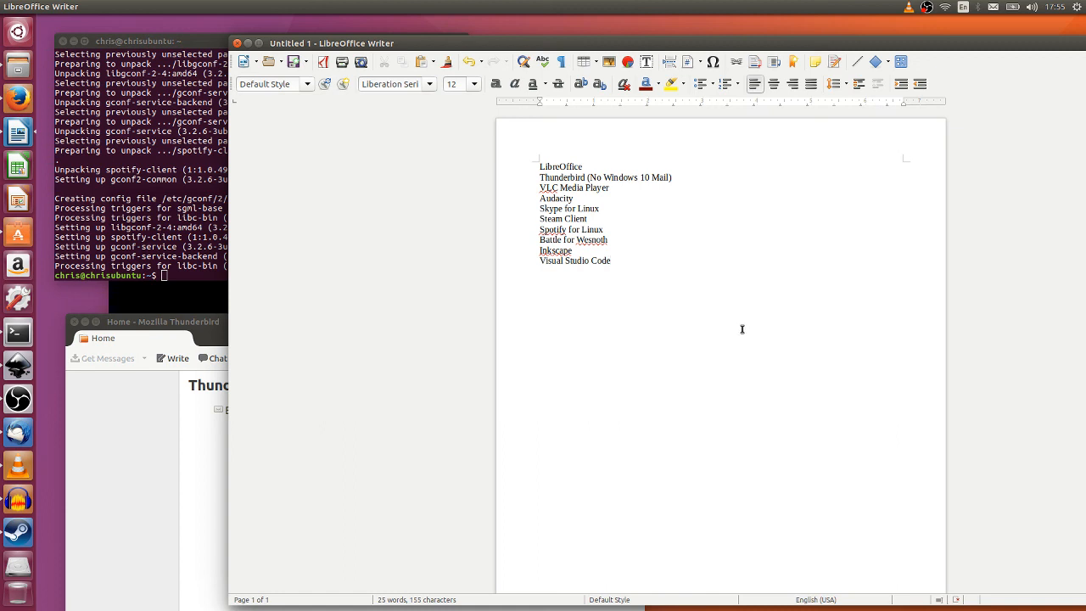
left_click(609, 261)
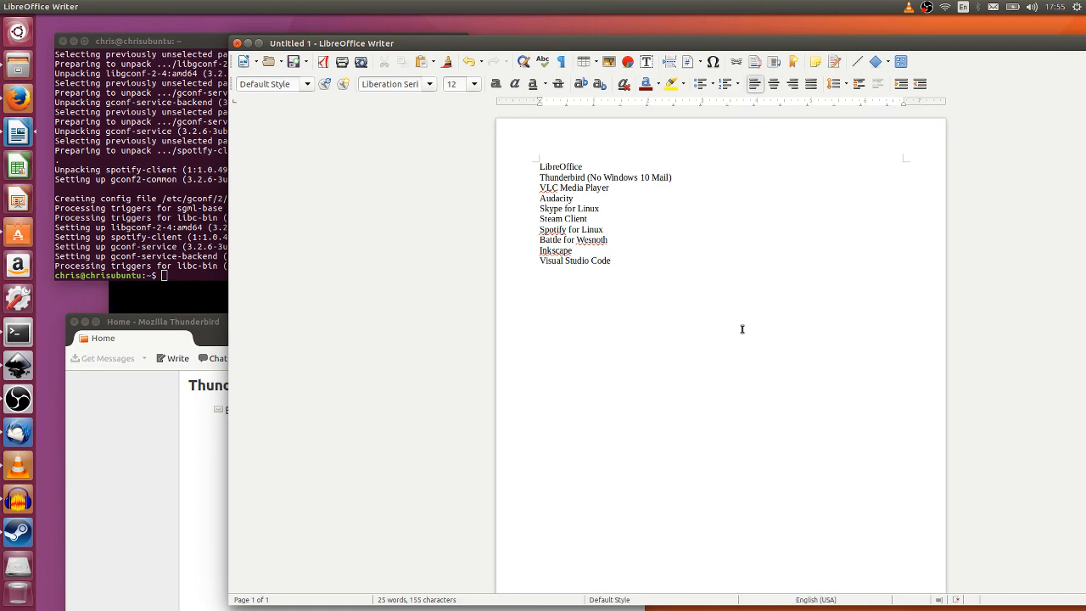
left_click(608, 261)
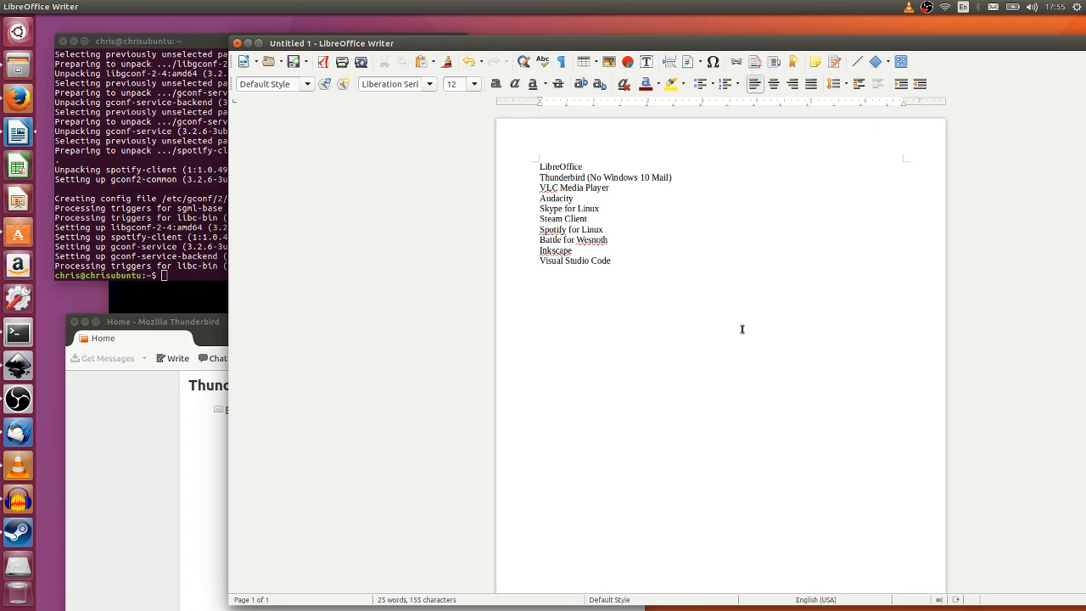
left_click(611, 261)
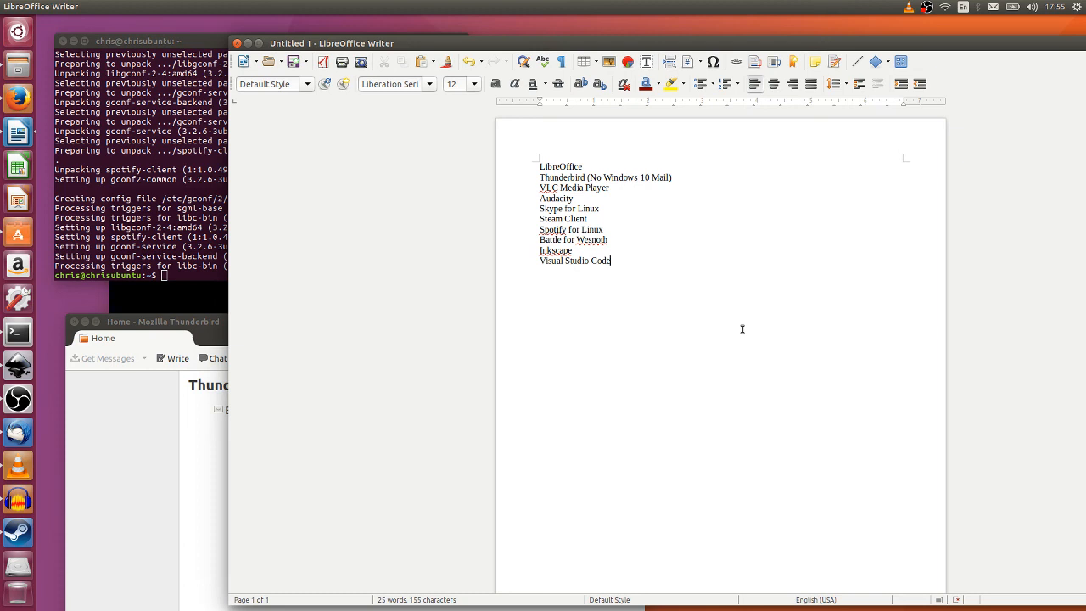
mouse_move(920, 31)
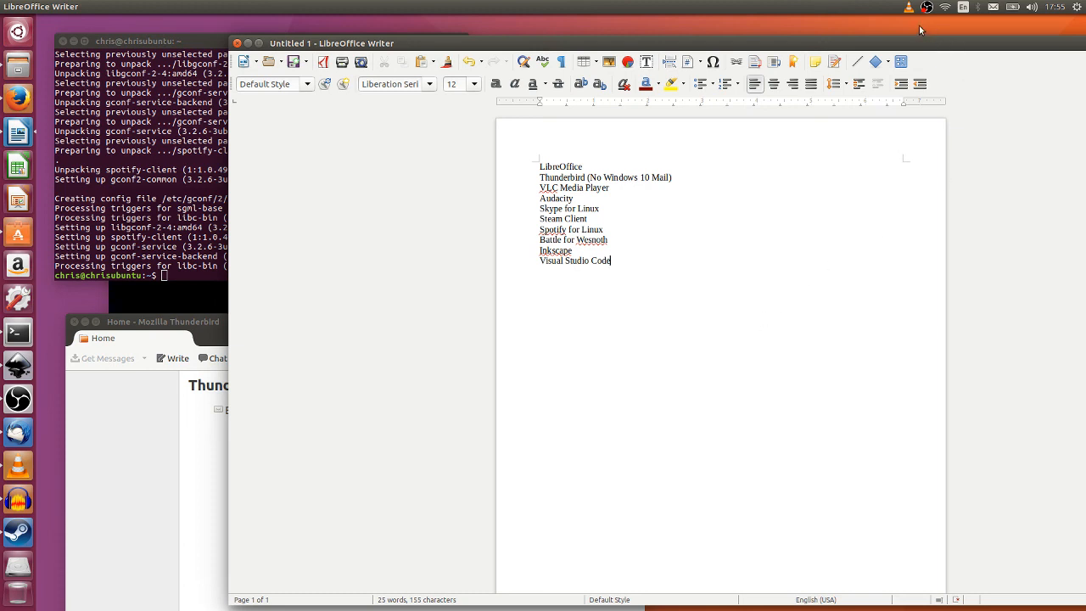